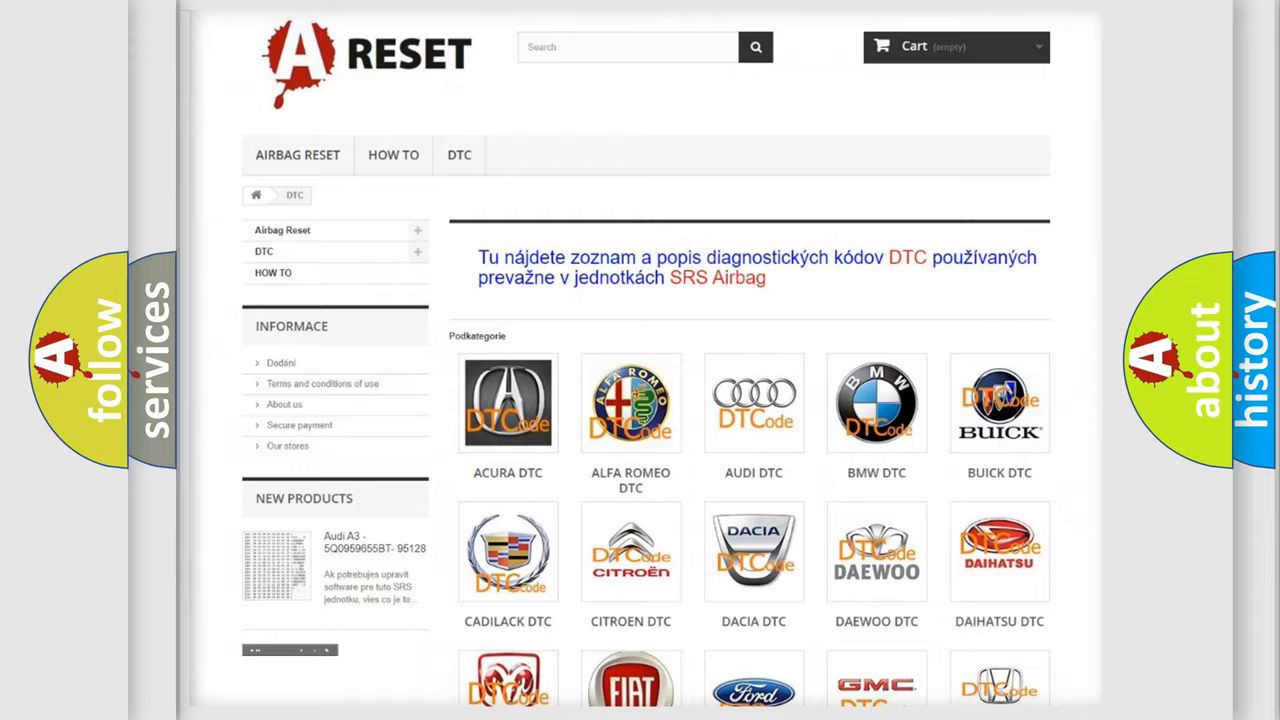
scroll("down", 3)
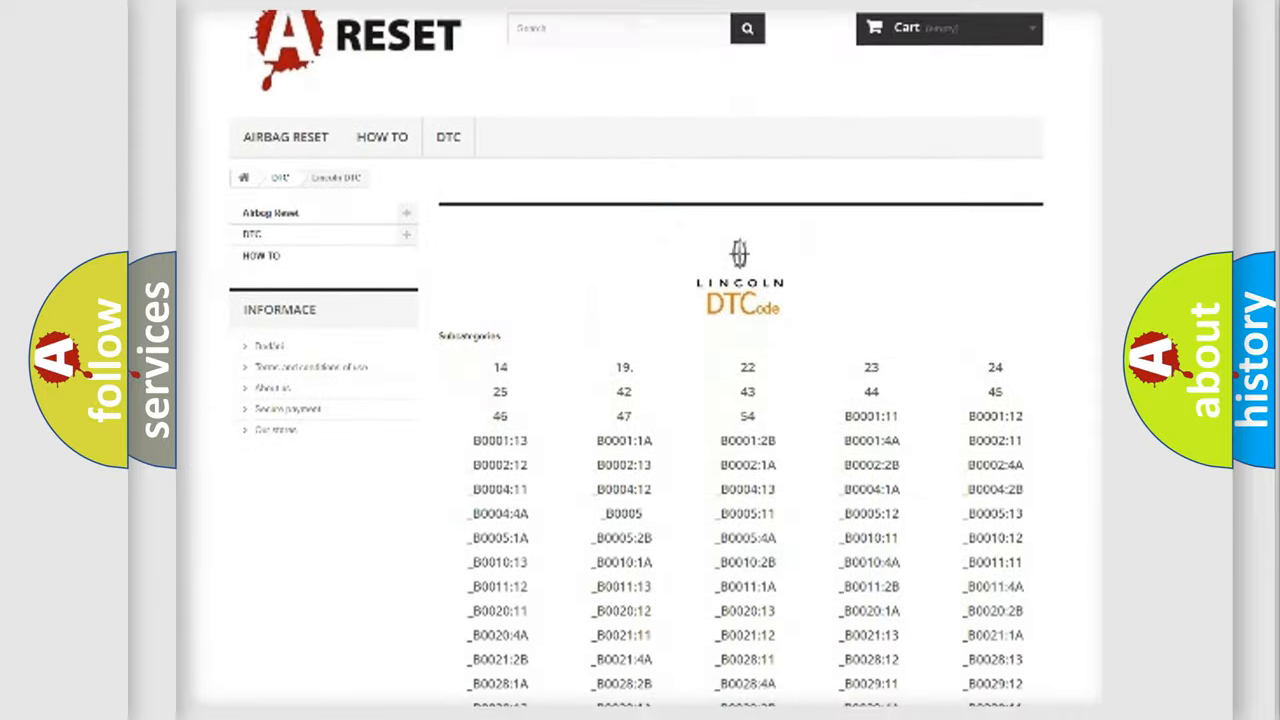
scroll("down", 3)
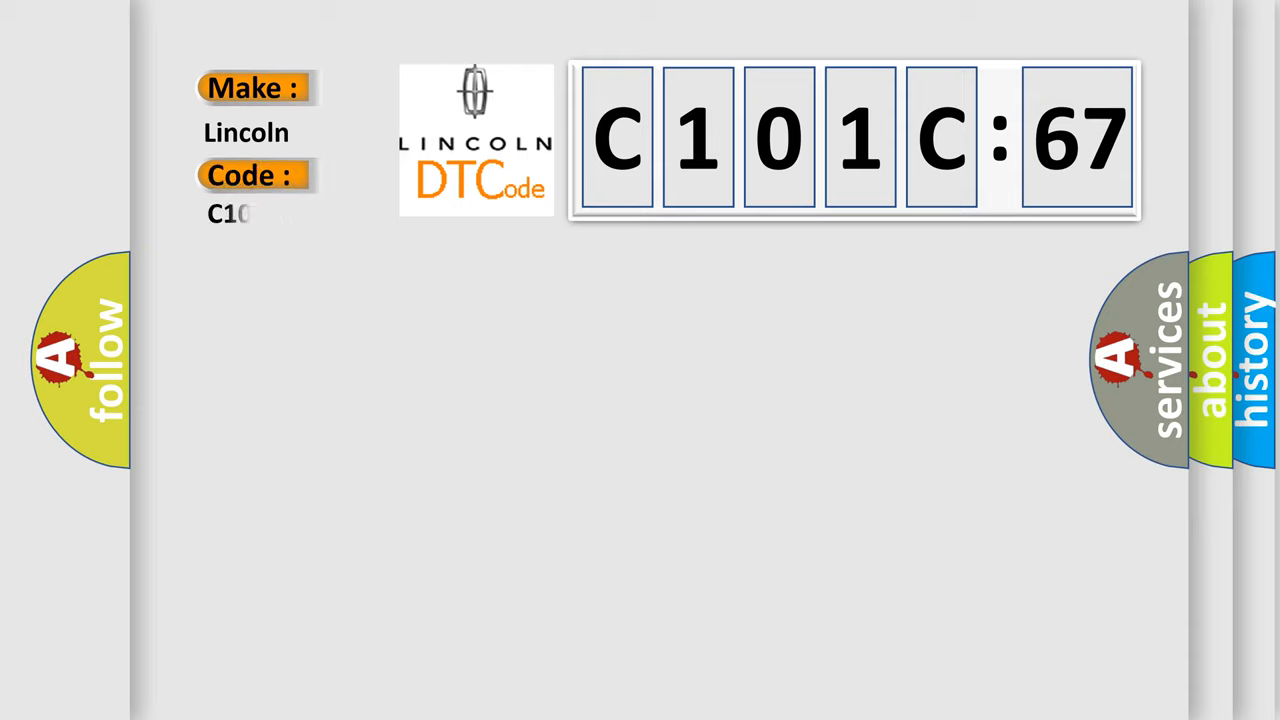
type("C101C67")
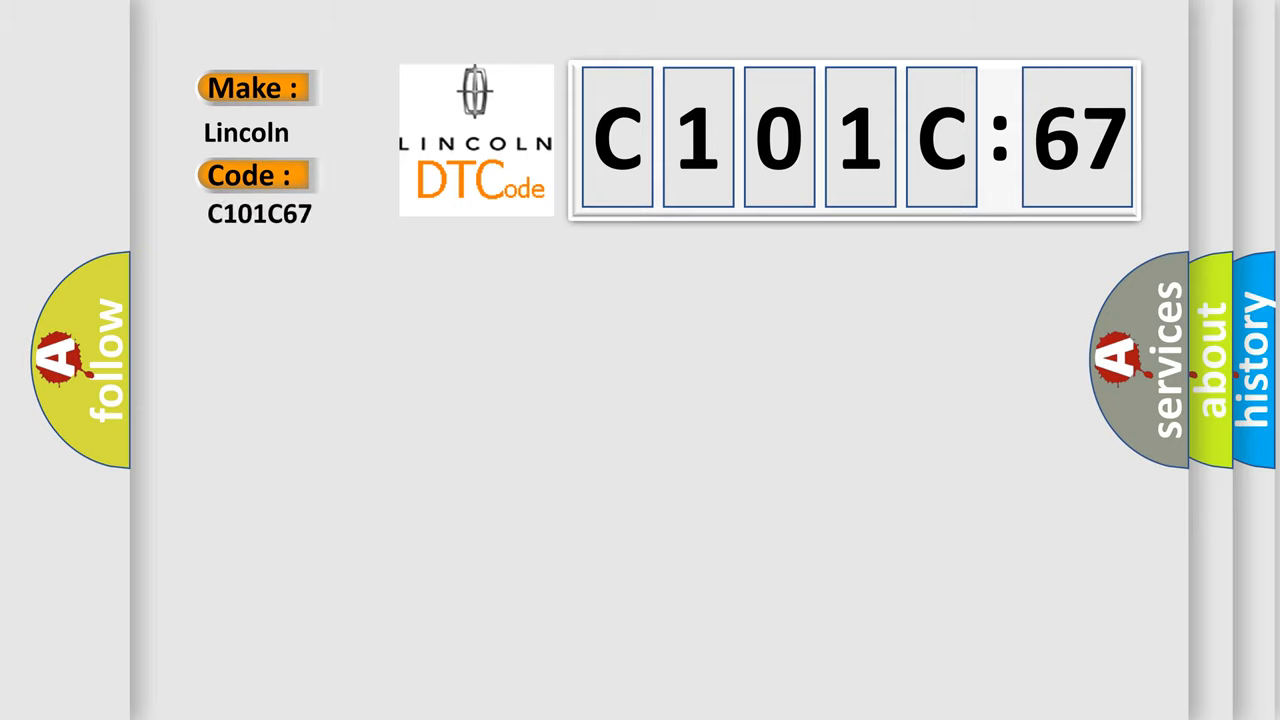